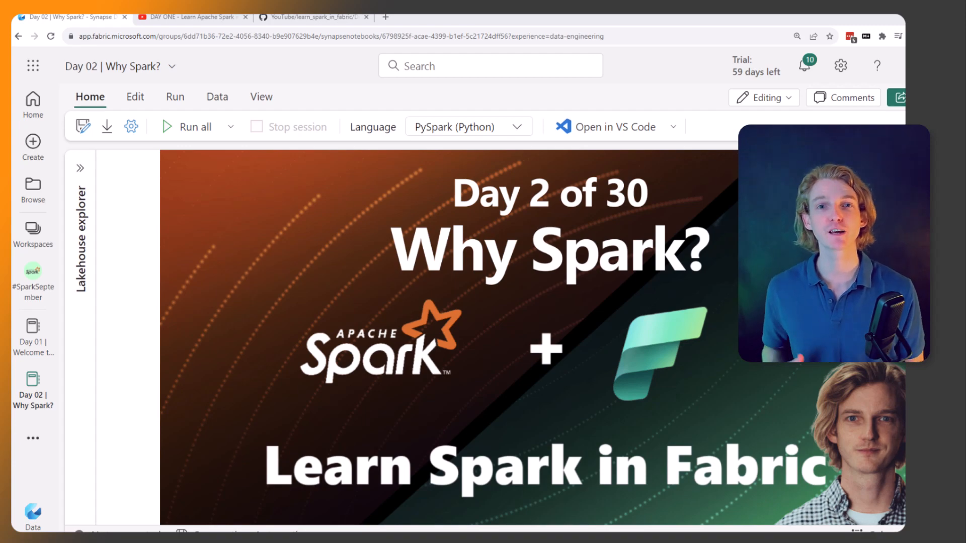
{"action": "mouse_move", "coordinate": [623, 445]}
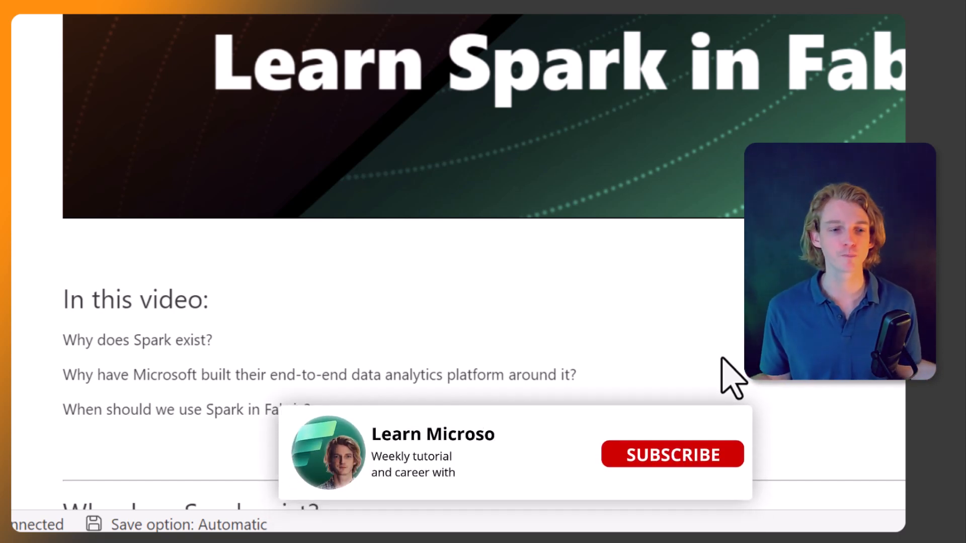
- Go to the Day One Learn Apache Spark video and browse its comments about the series
{"action": "left_click", "coordinate": [673, 454]}
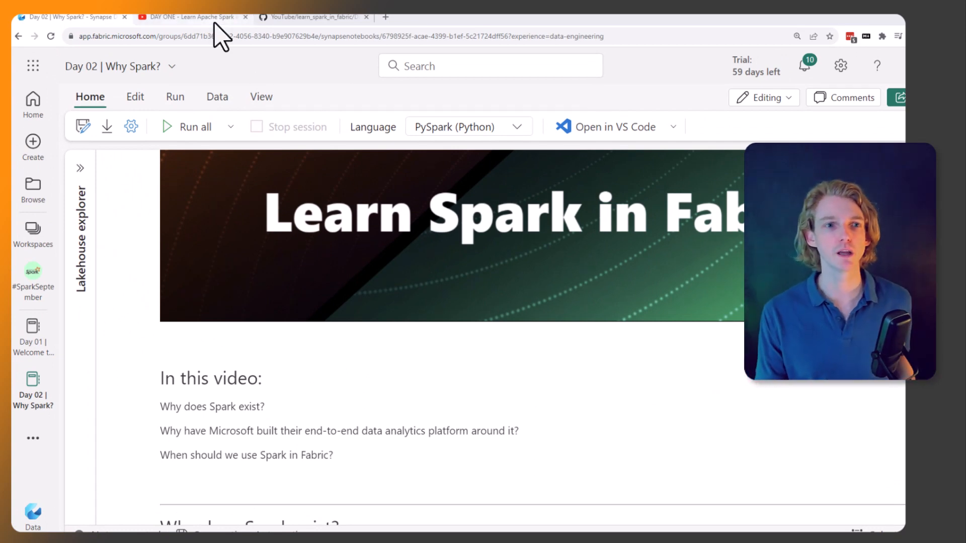
{"action": "left_click", "coordinate": [190, 16]}
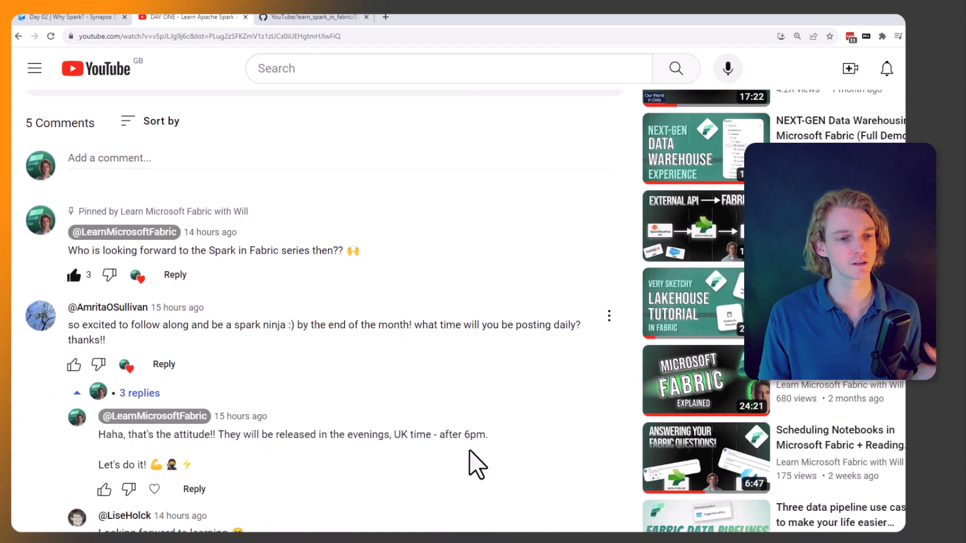
{"action": "mouse_move", "coordinate": [252, 333]}
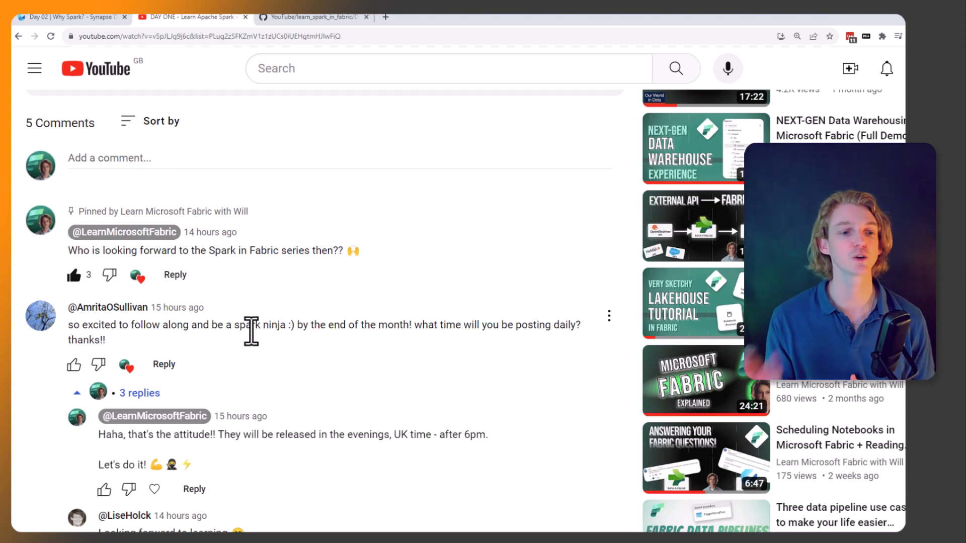
{"action": "scroll", "scroll_direction": "down", "scroll_amount": 3}
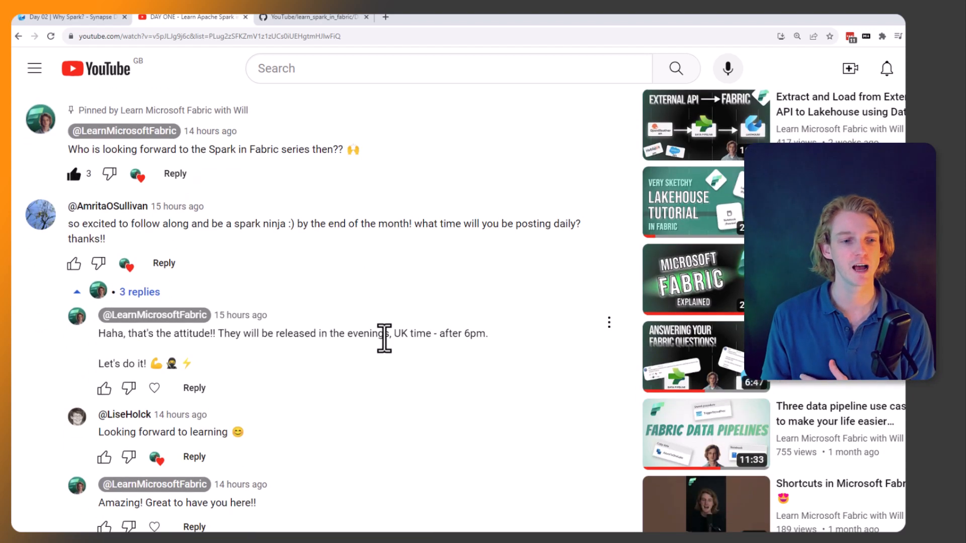
{"action": "mouse_move", "coordinate": [389, 457]}
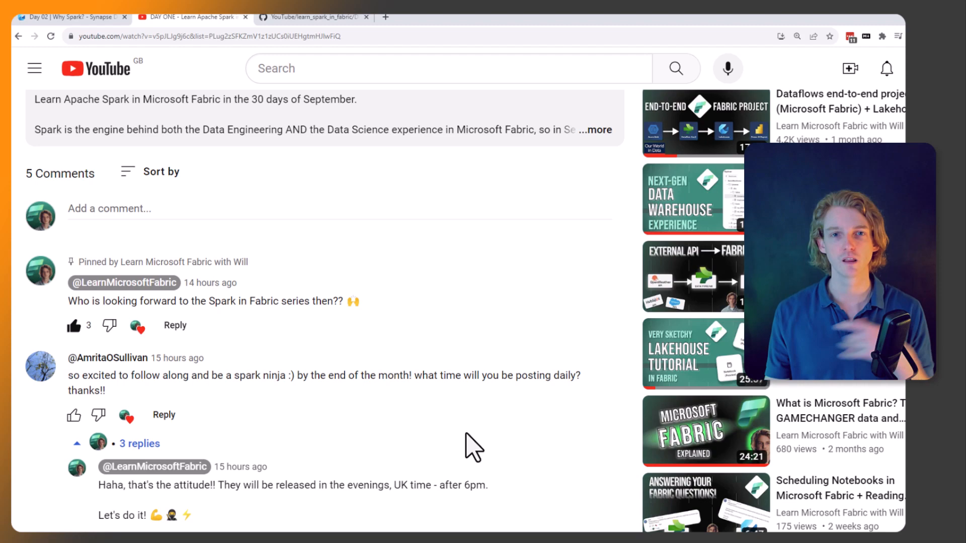
{"action": "scroll", "scroll_direction": "up", "scroll_amount": 3}
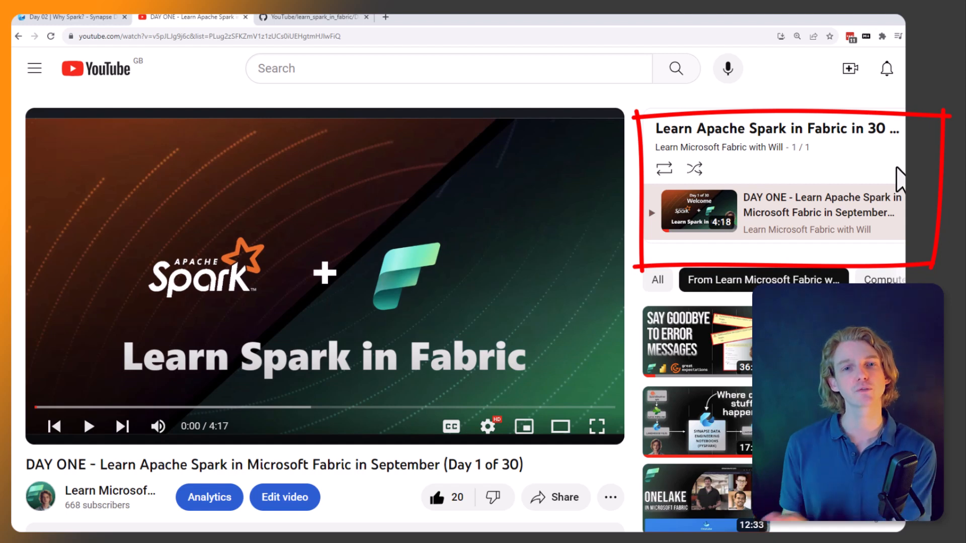
{"action": "mouse_move", "coordinate": [827, 160]}
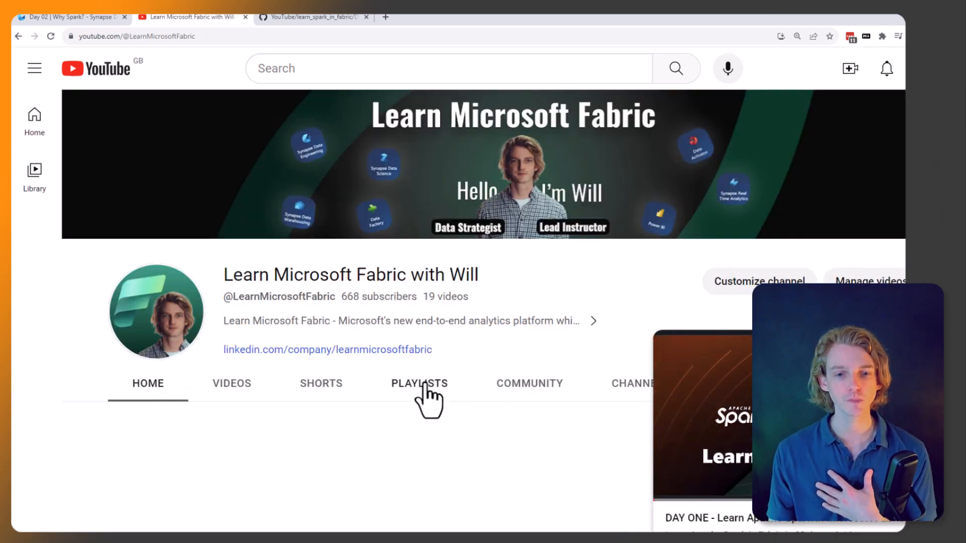
- Browse the Learn Microsoft Fabric with Will playlists, including Learn Apache Spark in Fabric in 30 days
{"action": "left_click", "coordinate": [419, 383]}
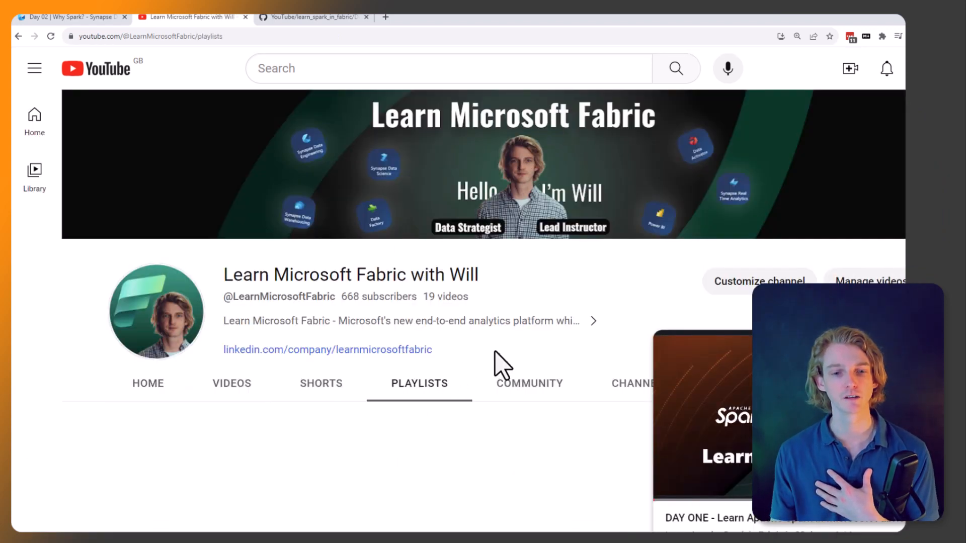
{"action": "scroll", "scroll_direction": "down", "scroll_amount": 3}
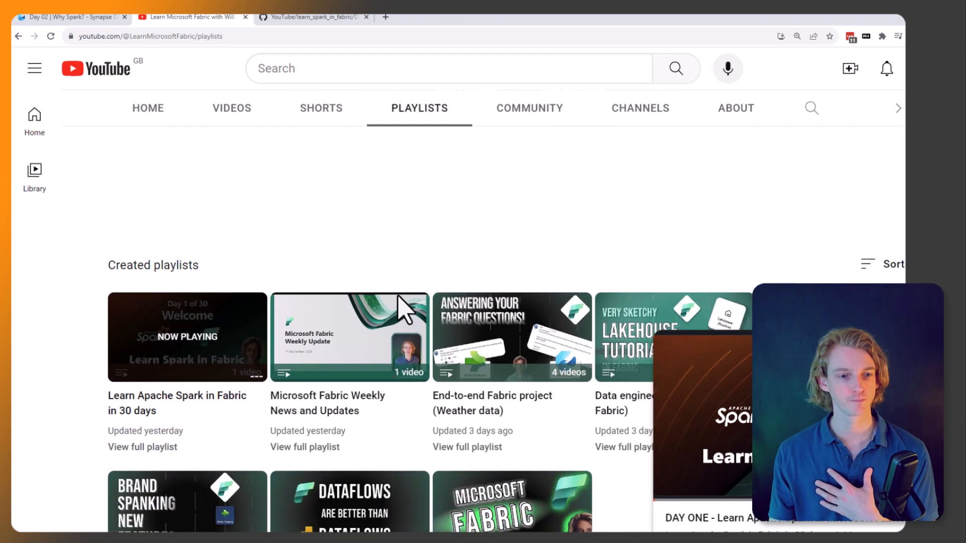
{"action": "scroll", "scroll_direction": "down", "scroll_amount": 3}
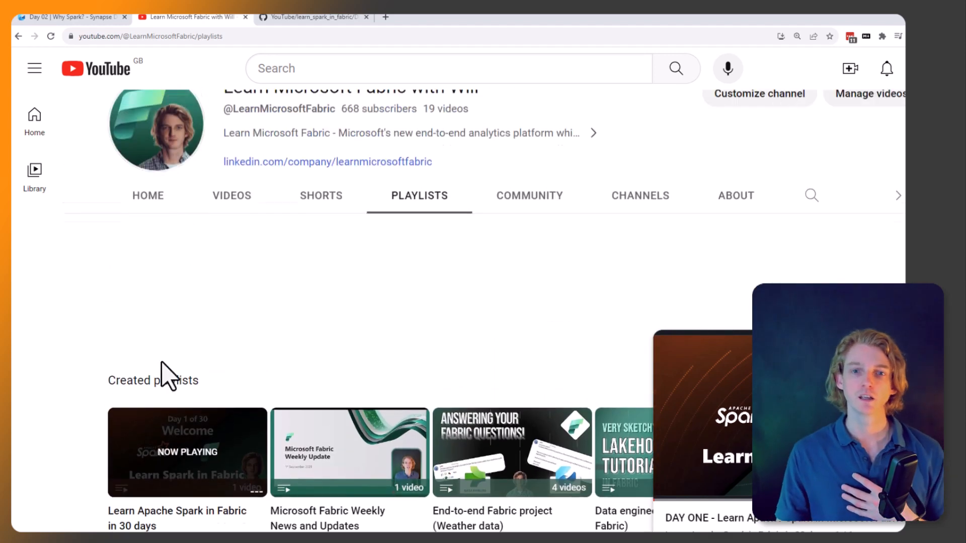
{"action": "scroll", "scroll_direction": "up", "scroll_amount": 3}
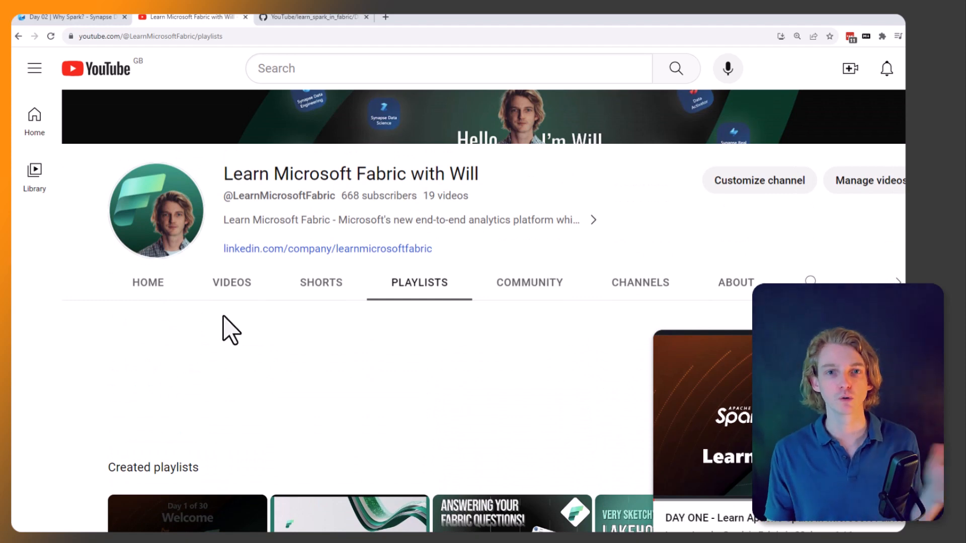
{"action": "left_click", "coordinate": [317, 17]}
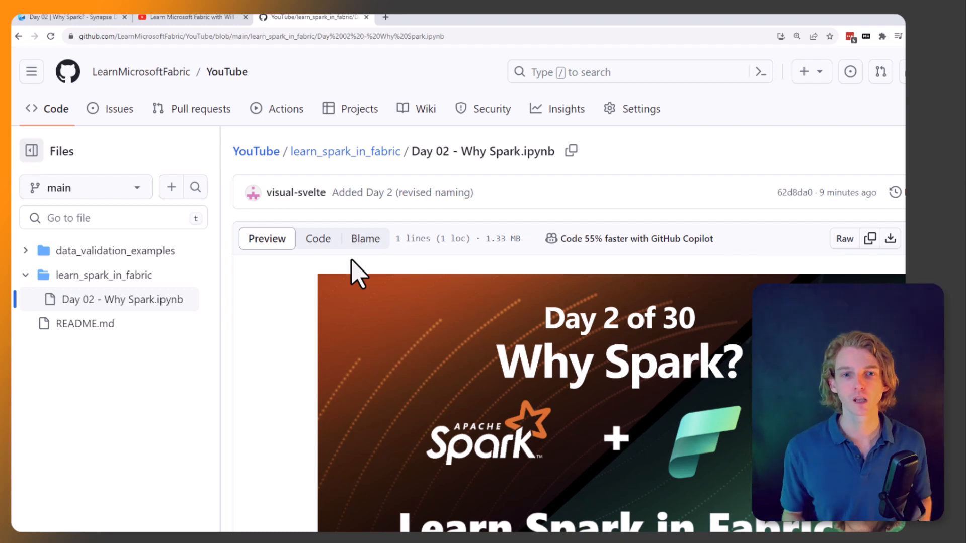
{"action": "mouse_move", "coordinate": [669, 103]}
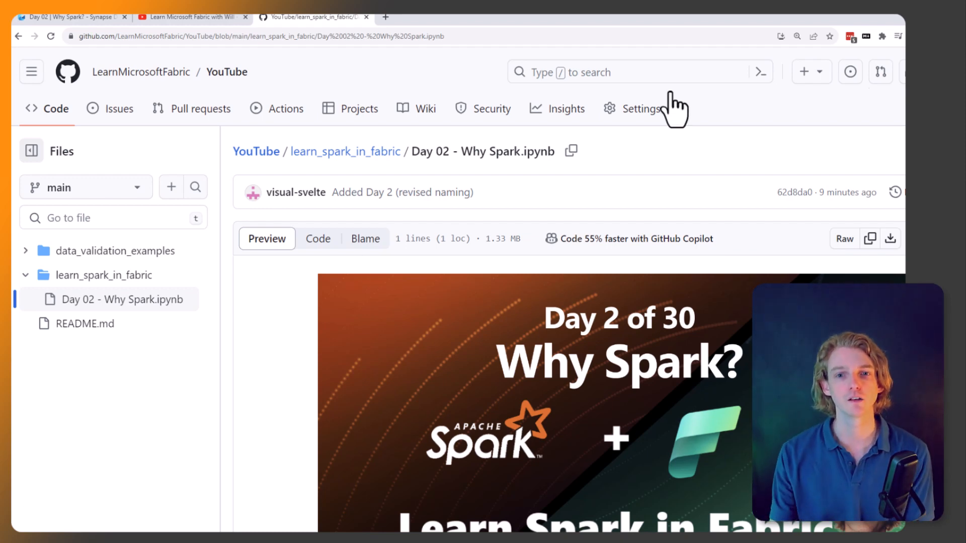
- Preview the Day 02 - Why Spark.ipynb agenda and 'Why does Spark exist?' section on GitHub
{"action": "scroll", "scroll_direction": "down", "scroll_amount": 3}
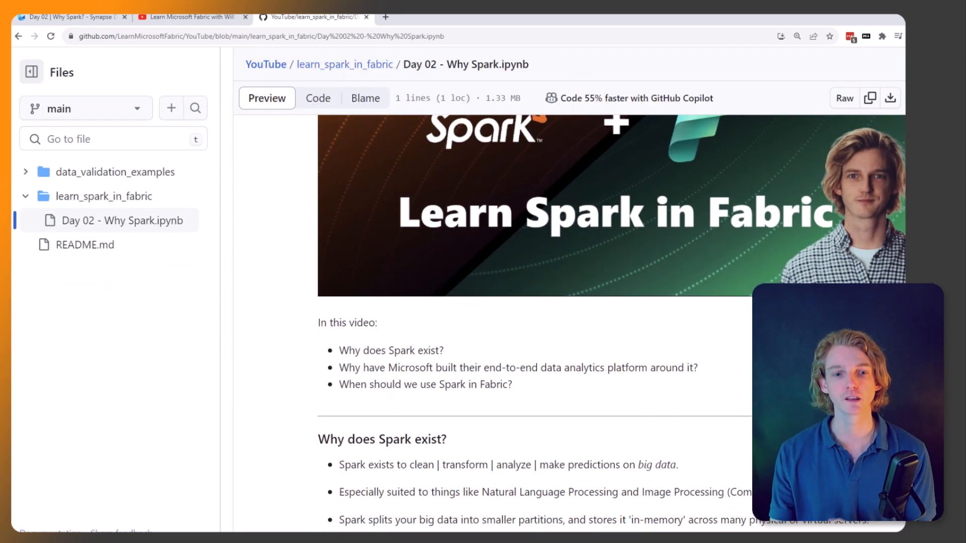
{"action": "scroll", "scroll_direction": "up", "scroll_amount": 3}
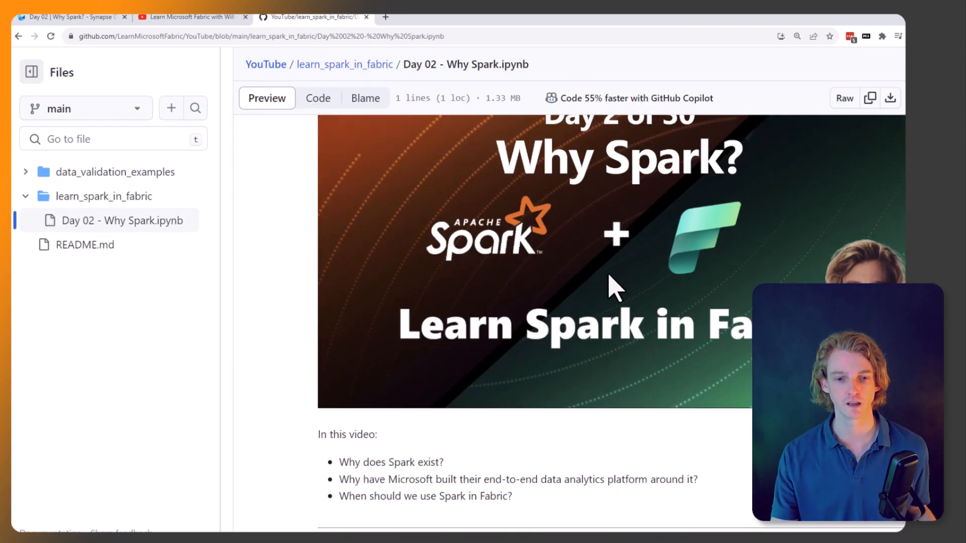
{"action": "mouse_move", "coordinate": [658, 252]}
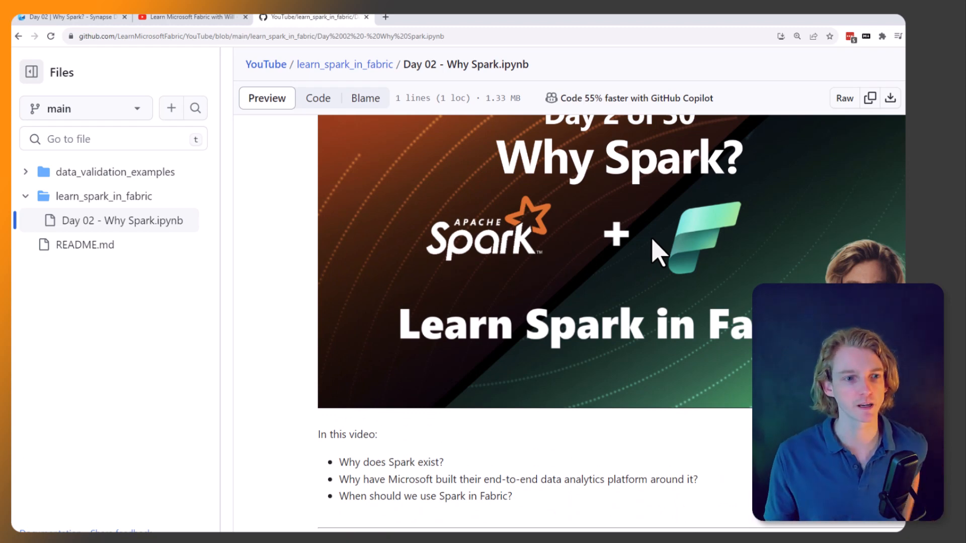
{"action": "mouse_move", "coordinate": [628, 231]}
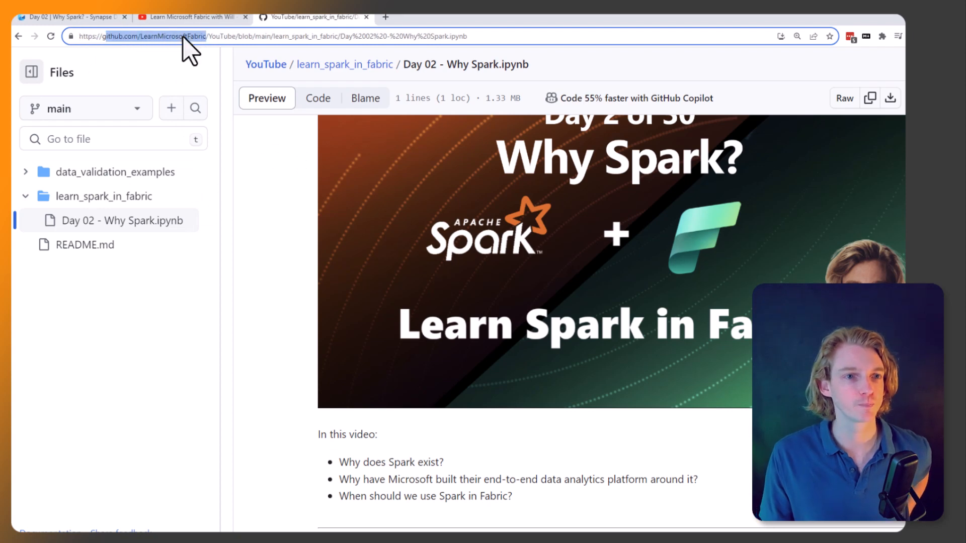
{"action": "mouse_move", "coordinate": [272, 178]}
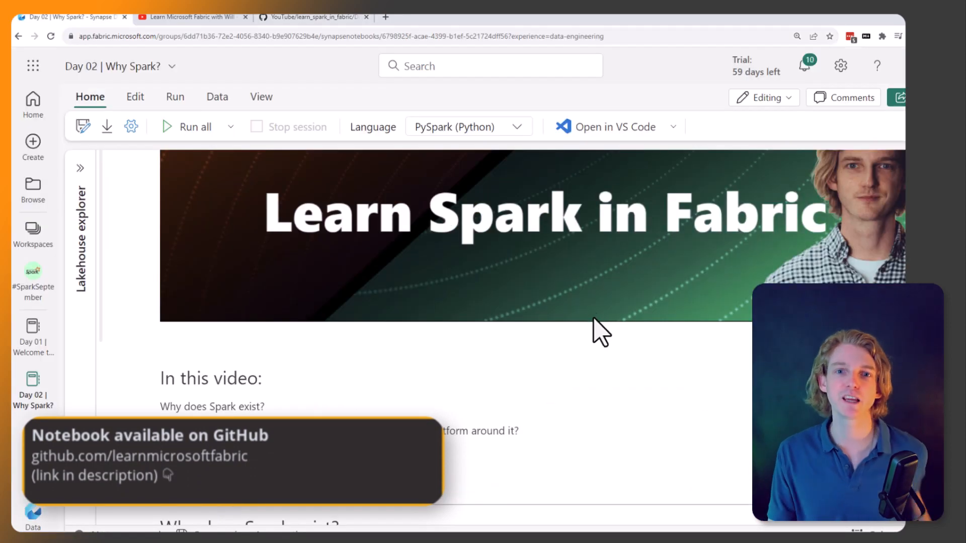
{"action": "scroll", "scroll_direction": "down", "scroll_amount": 3}
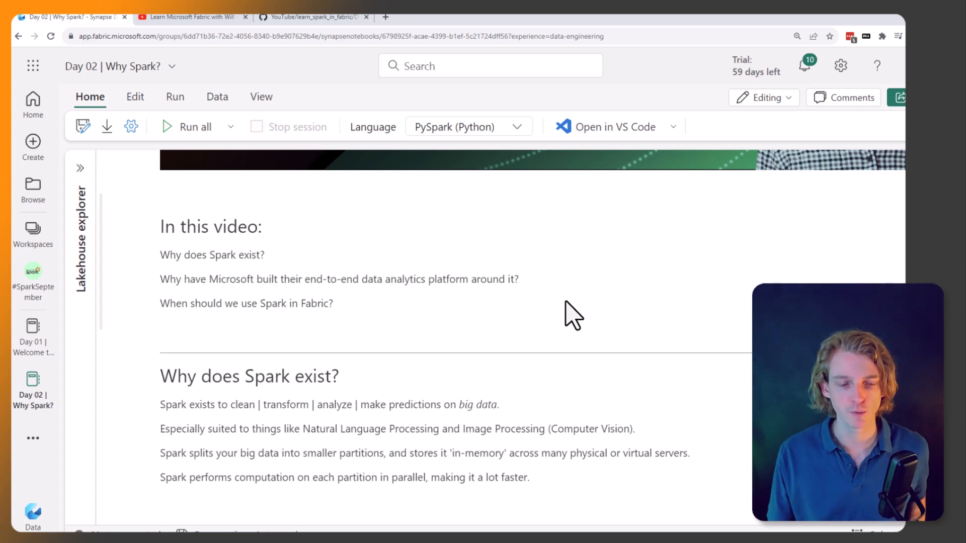
{"action": "mouse_move", "coordinate": [572, 283]}
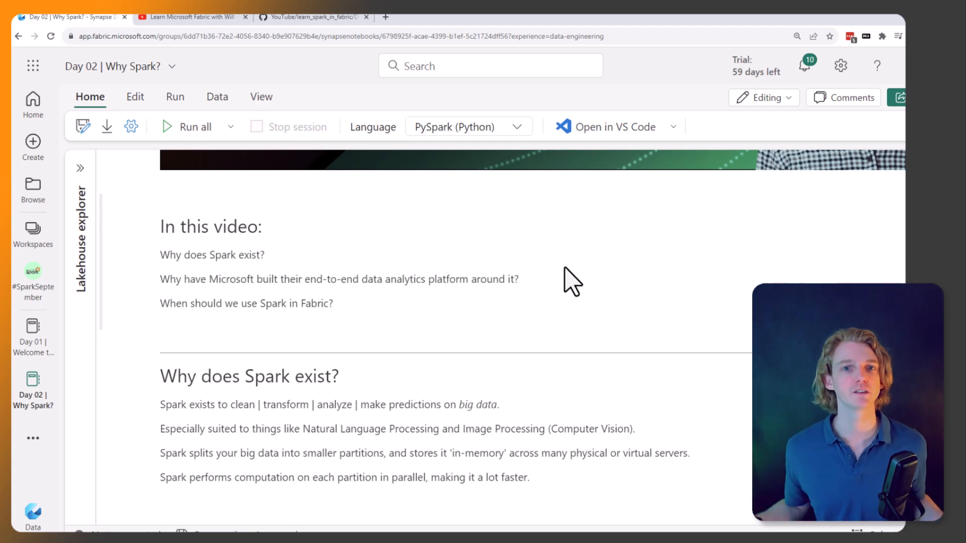
{"action": "scroll", "scroll_direction": "down", "scroll_amount": 3}
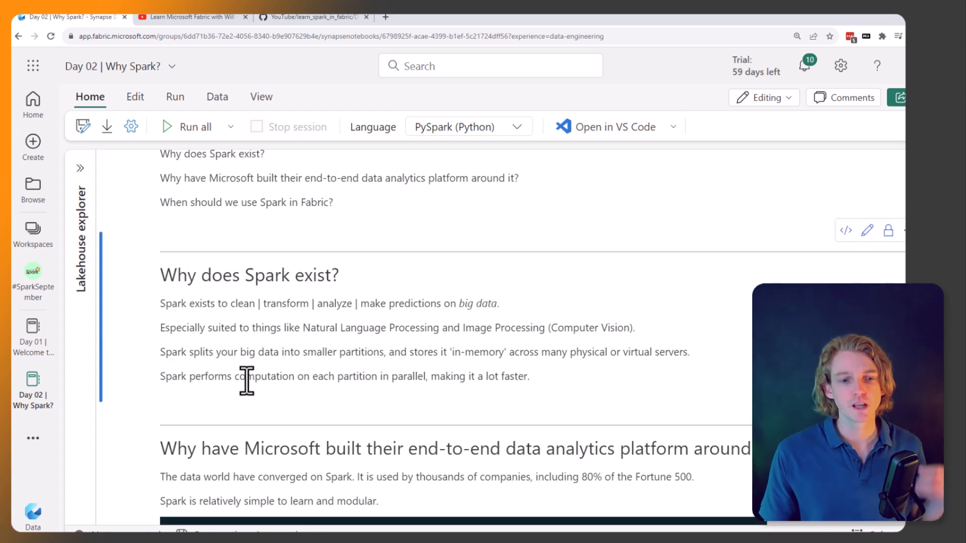
{"action": "scroll", "scroll_direction": "down", "scroll_amount": 3}
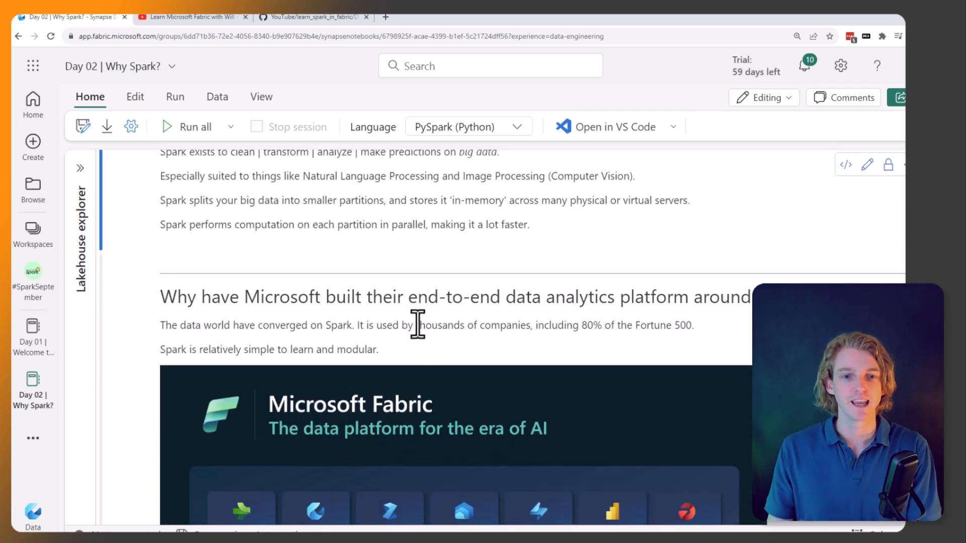
{"action": "scroll", "scroll_direction": "down", "scroll_amount": 3}
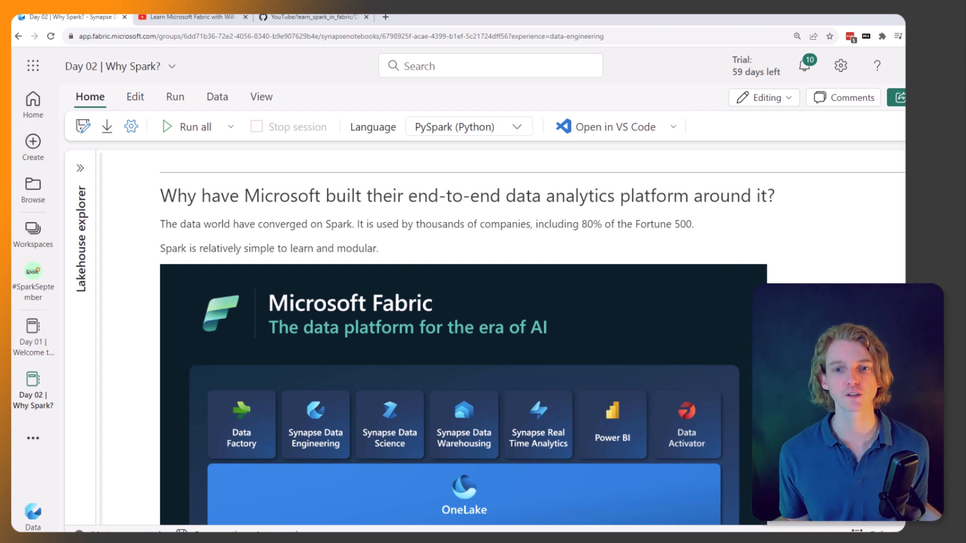
{"action": "scroll", "scroll_direction": "down", "scroll_amount": 3}
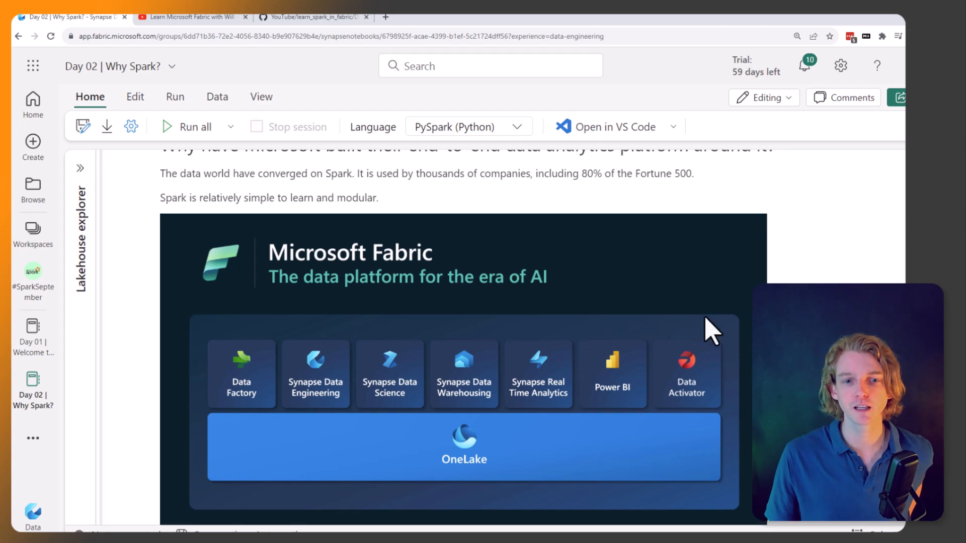
{"action": "mouse_move", "coordinate": [245, 286]}
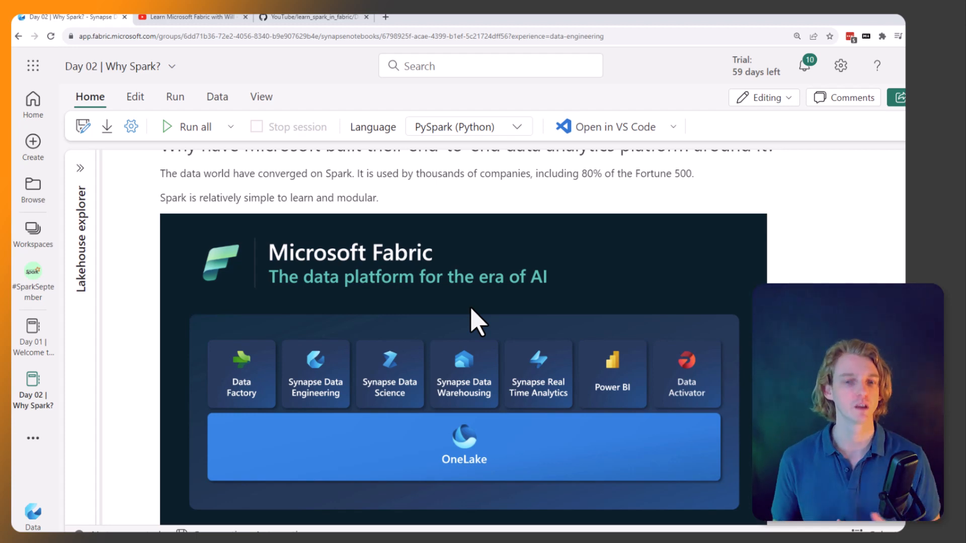
{"action": "scroll", "scroll_direction": "down", "scroll_amount": 3}
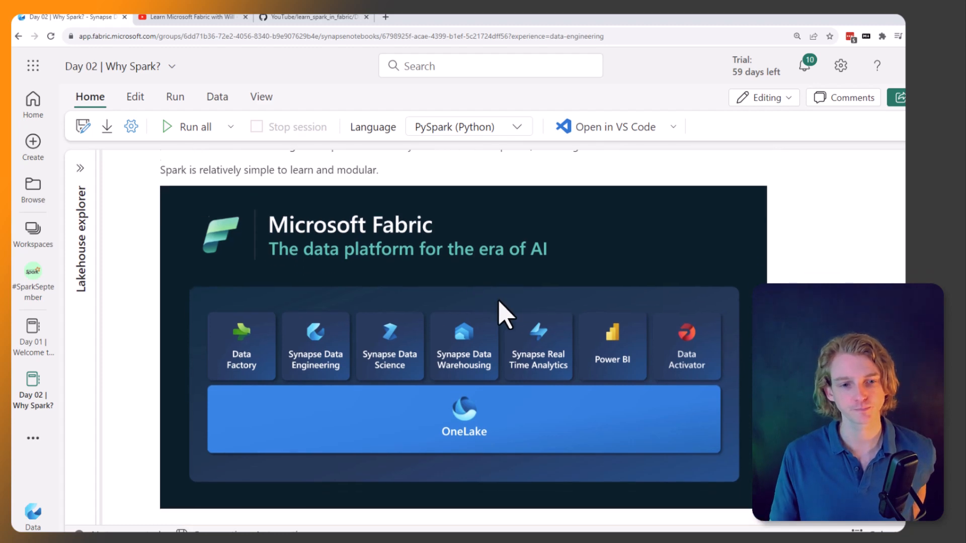
{"action": "scroll", "scroll_direction": "down", "scroll_amount": 3}
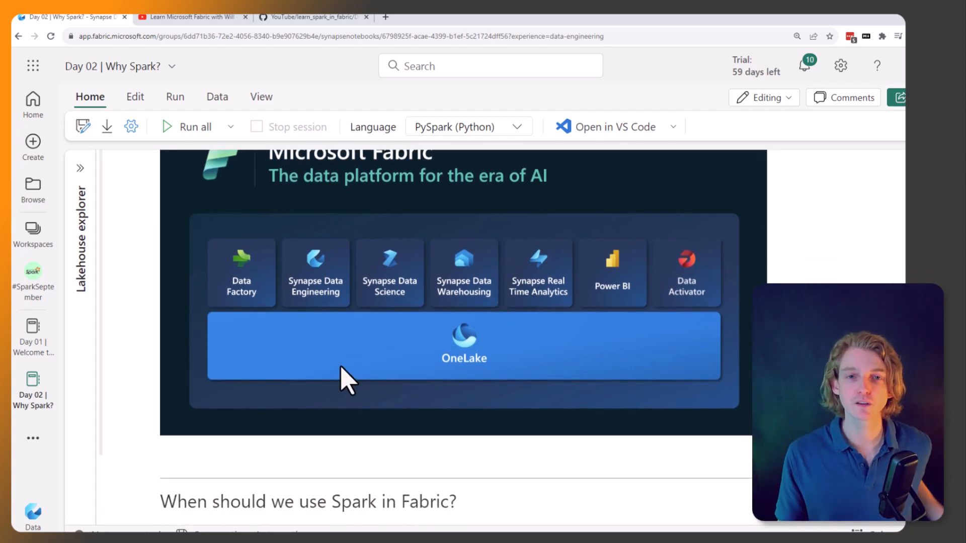
{"action": "mouse_move", "coordinate": [299, 253]}
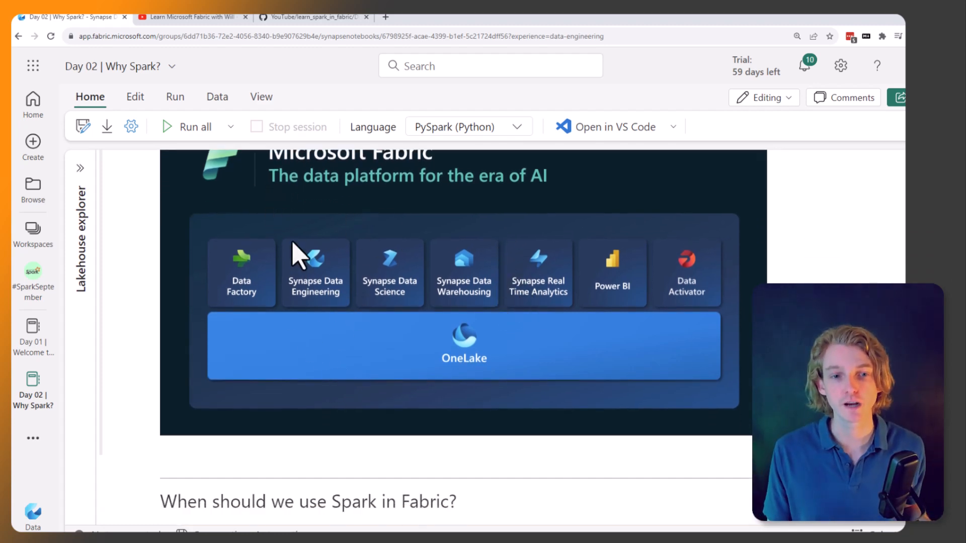
{"action": "mouse_move", "coordinate": [384, 251]}
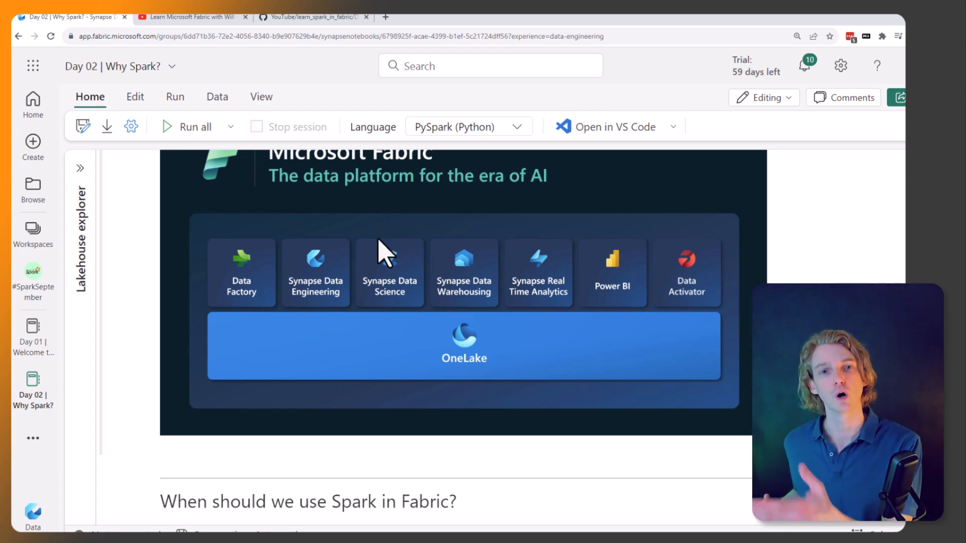
{"action": "scroll", "scroll_direction": "down", "scroll_amount": 3}
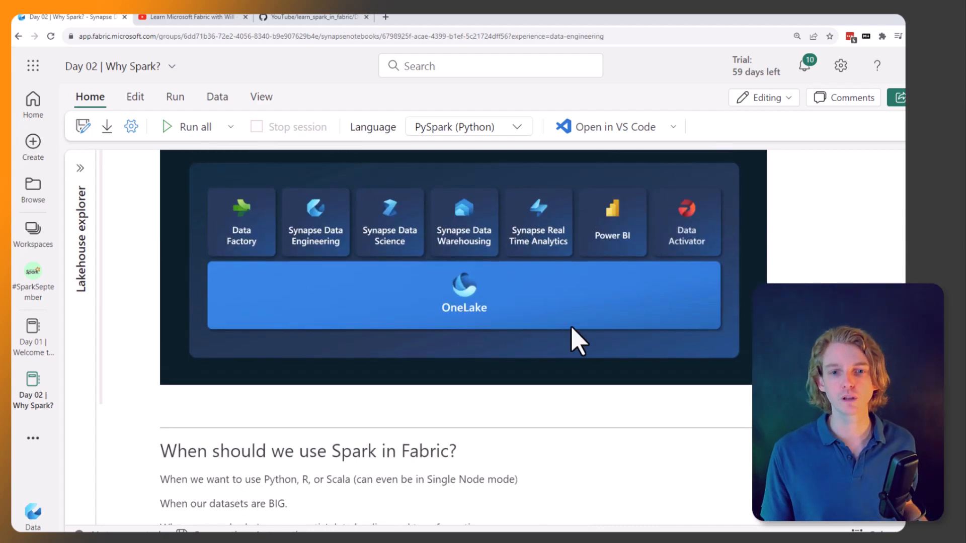
{"action": "mouse_move", "coordinate": [682, 250]}
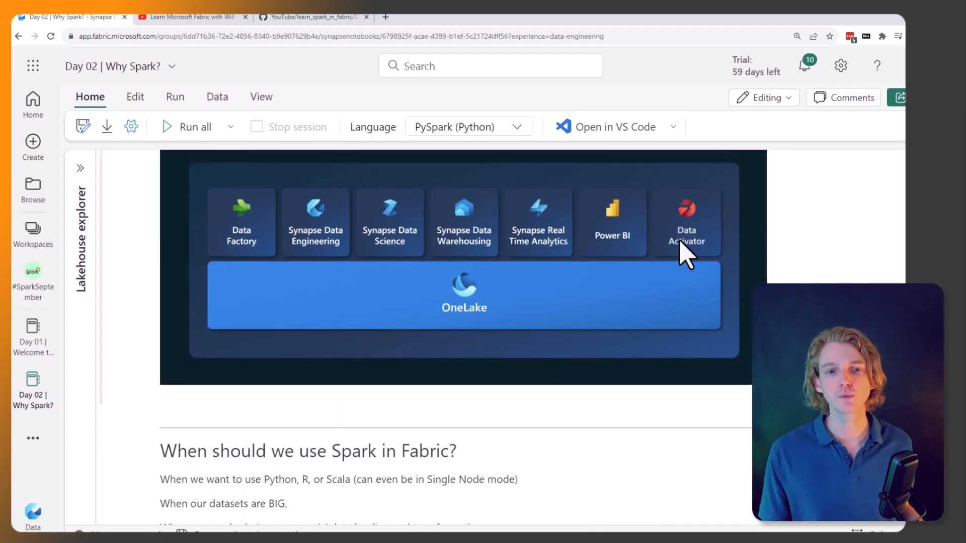
{"action": "mouse_move", "coordinate": [300, 224]}
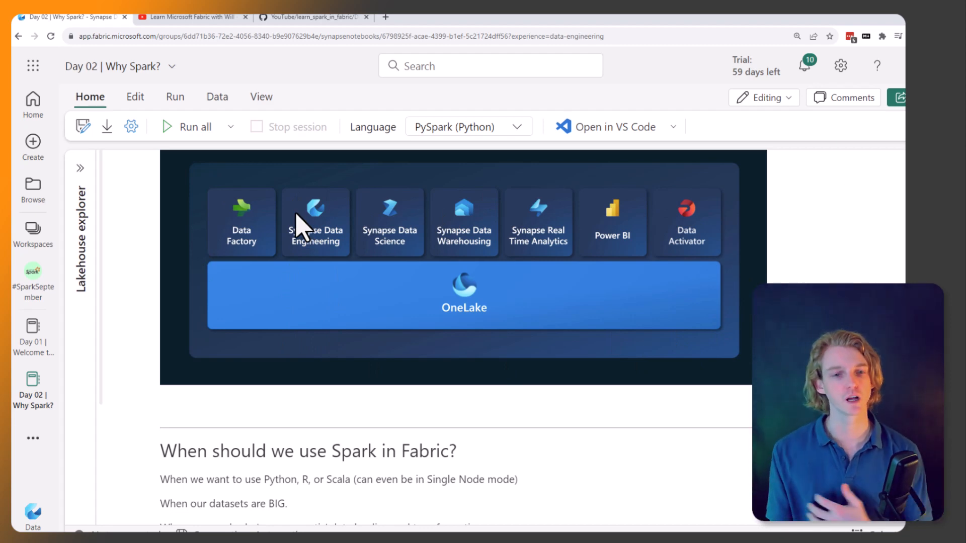
{"action": "scroll", "scroll_direction": "down", "scroll_amount": 3}
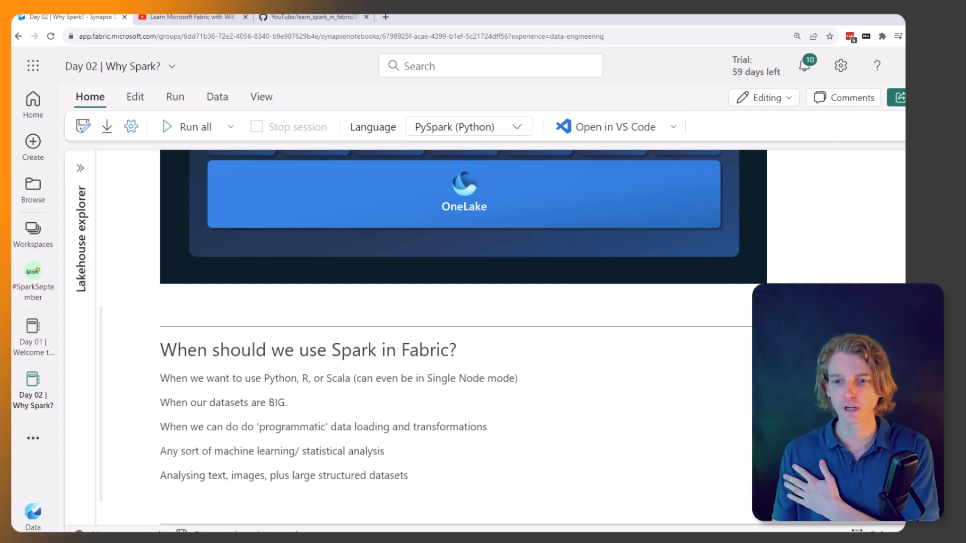
{"action": "scroll", "scroll_direction": "down", "scroll_amount": 3}
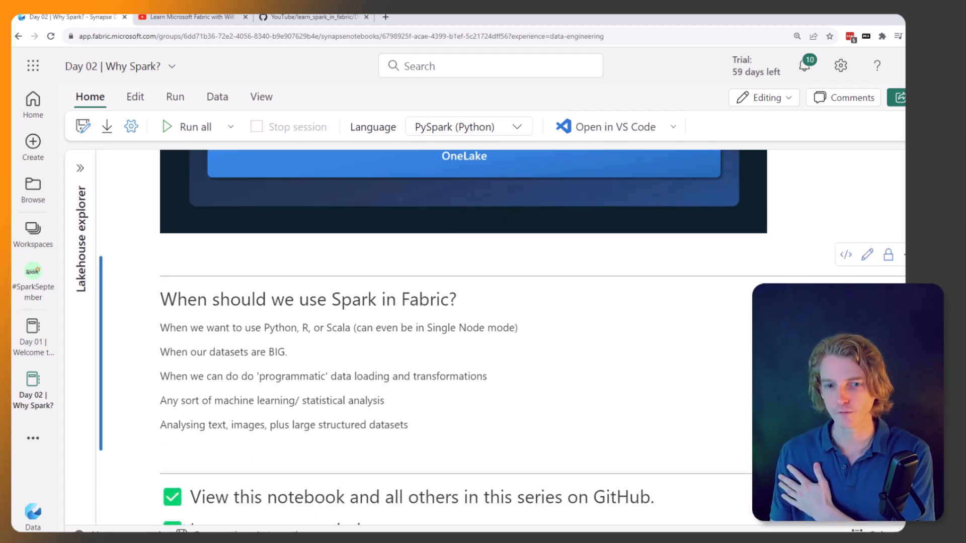
{"action": "mouse_move", "coordinate": [497, 369]}
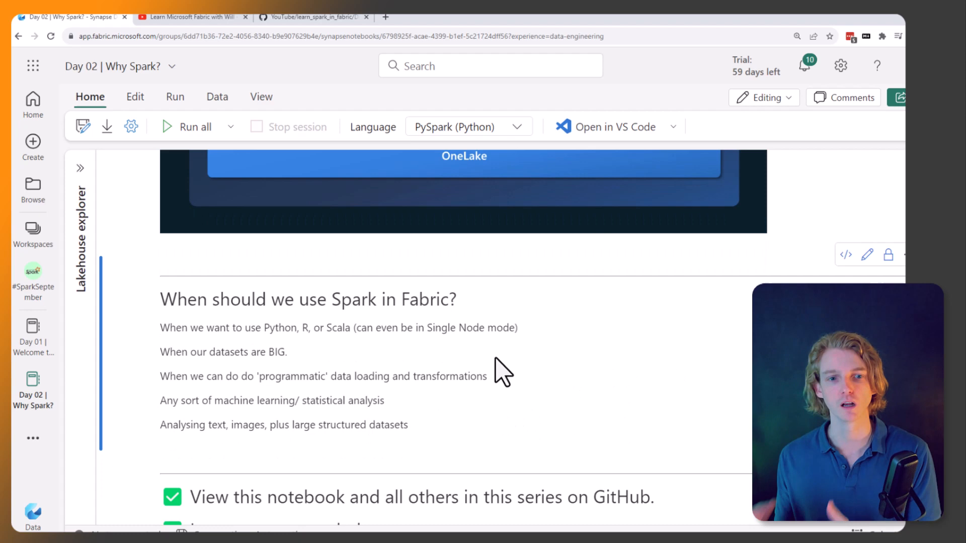
{"action": "mouse_move", "coordinate": [579, 365]}
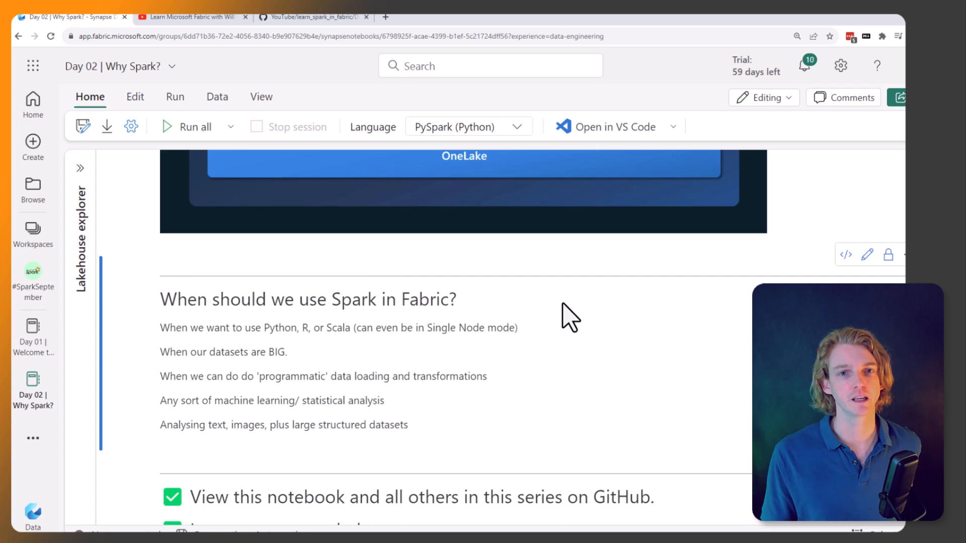
{"action": "mouse_move", "coordinate": [435, 333]}
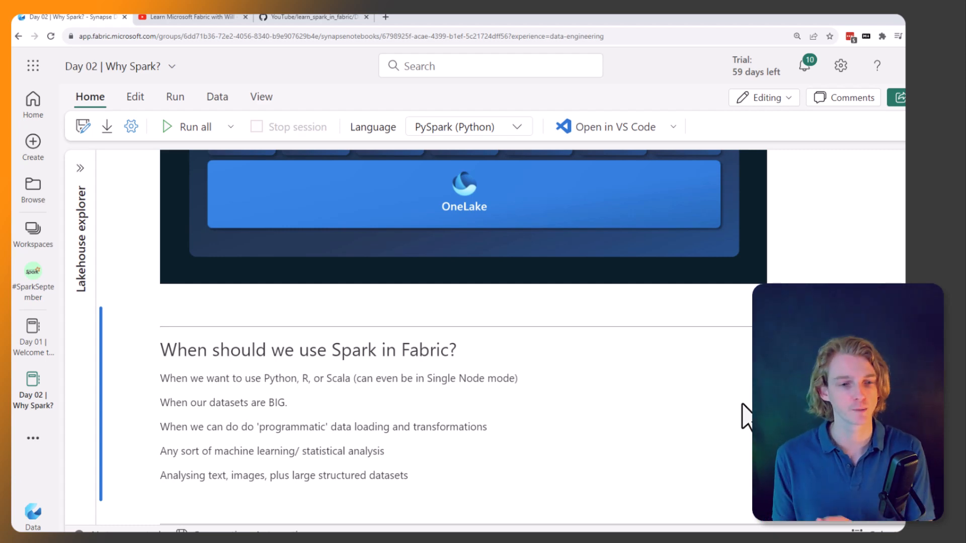
{"action": "mouse_move", "coordinate": [623, 402]}
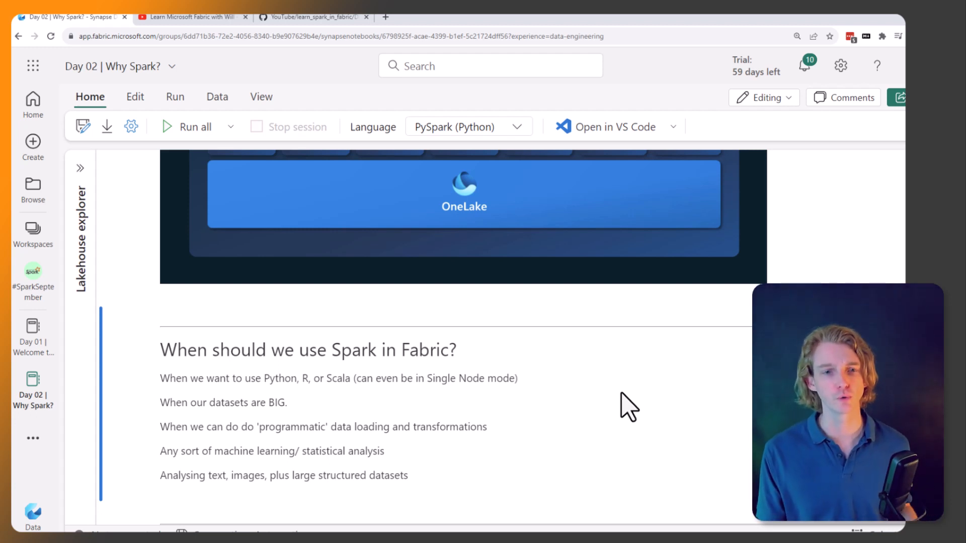
{"action": "mouse_move", "coordinate": [318, 478]}
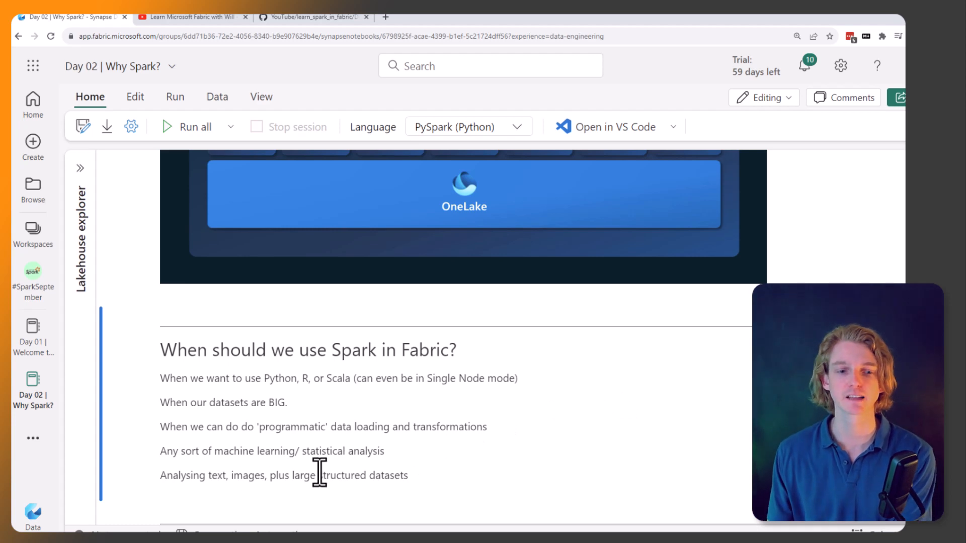
{"action": "mouse_move", "coordinate": [440, 475]}
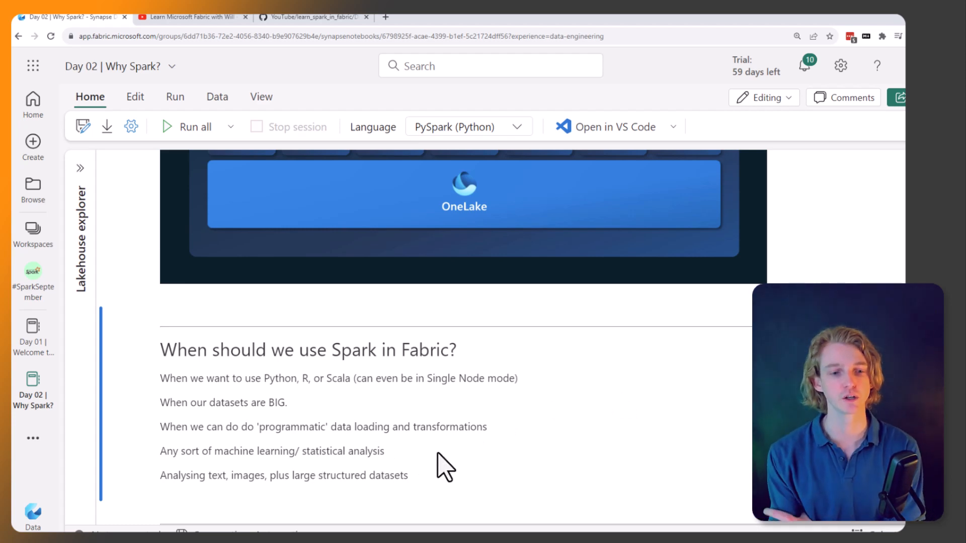
{"action": "scroll", "scroll_direction": "down", "scroll_amount": 3}
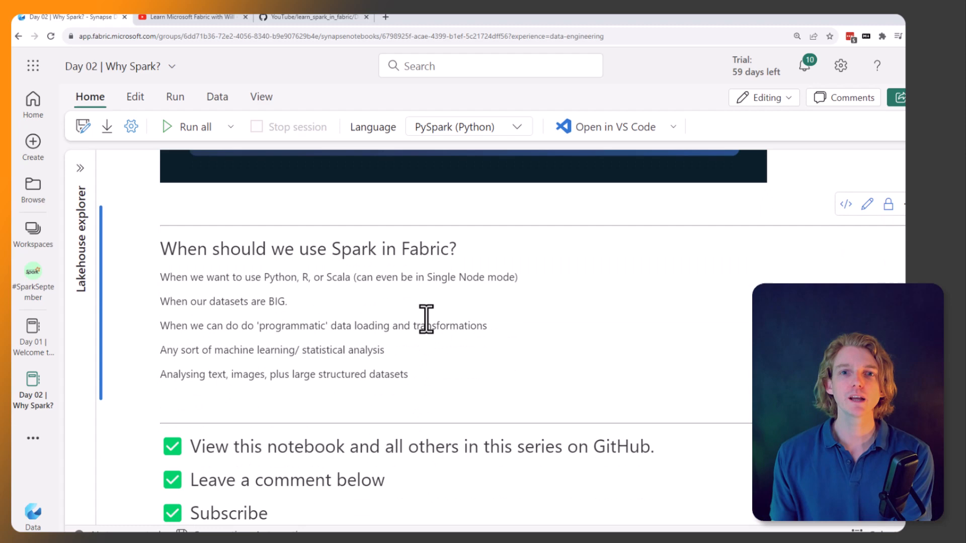
{"action": "scroll", "scroll_direction": "down", "scroll_amount": 3}
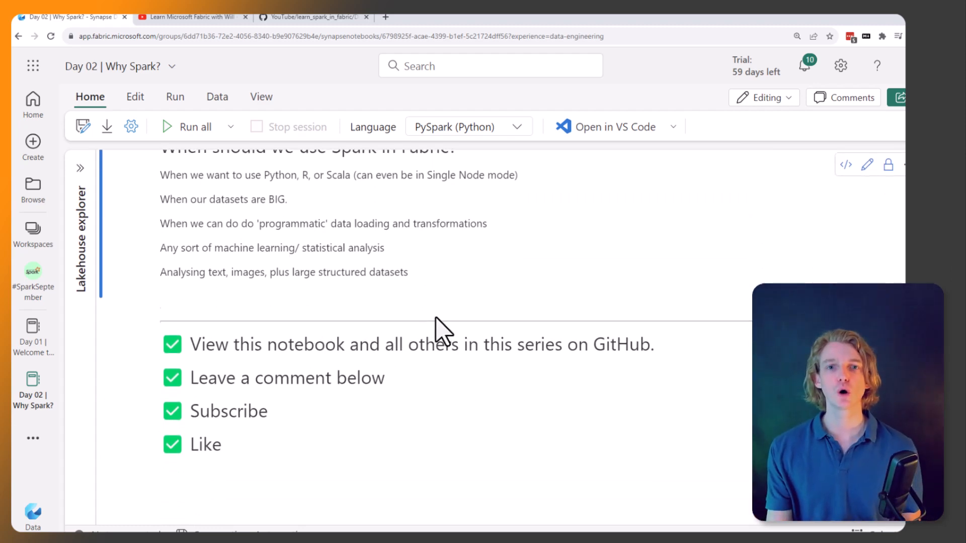
{"action": "scroll", "scroll_direction": "down", "scroll_amount": 3}
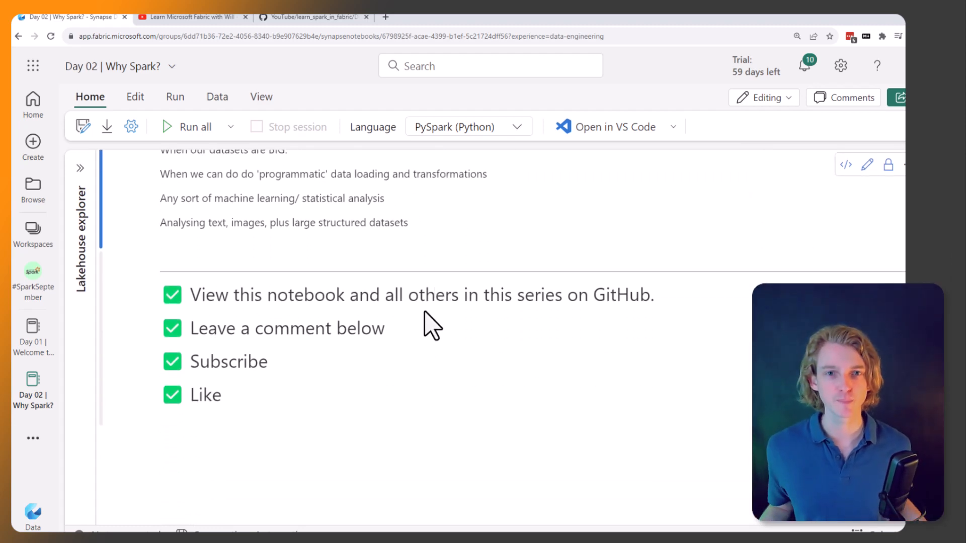
{"action": "scroll", "scroll_direction": "down", "scroll_amount": 3}
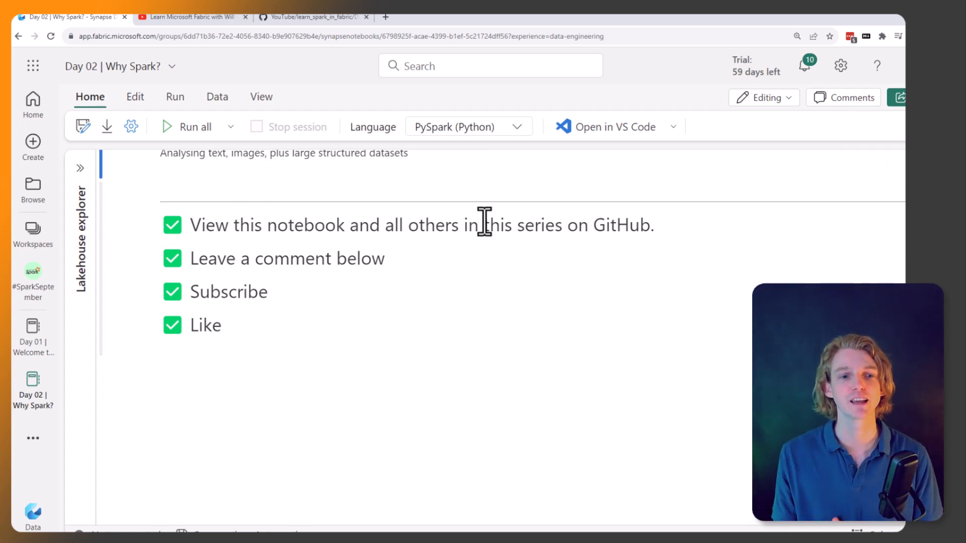
{"action": "mouse_move", "coordinate": [452, 228]}
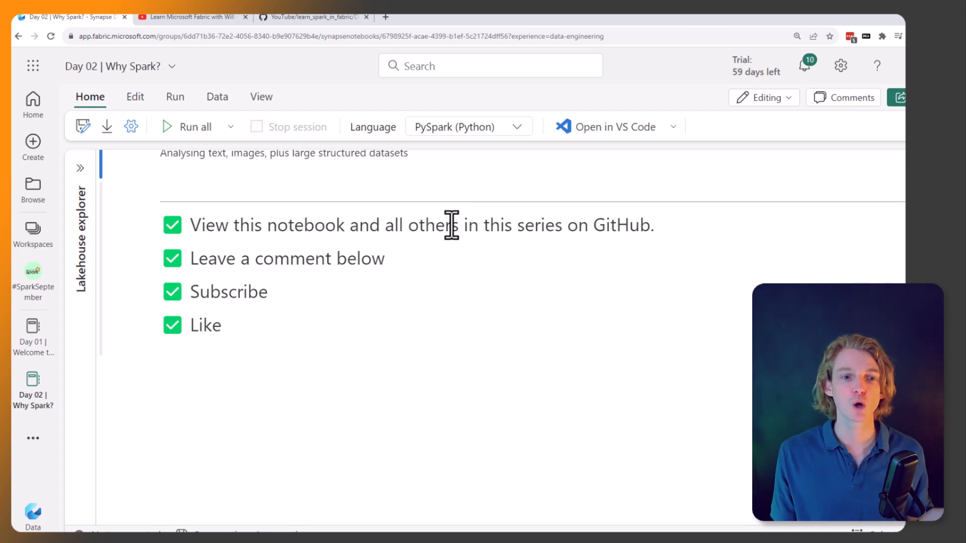